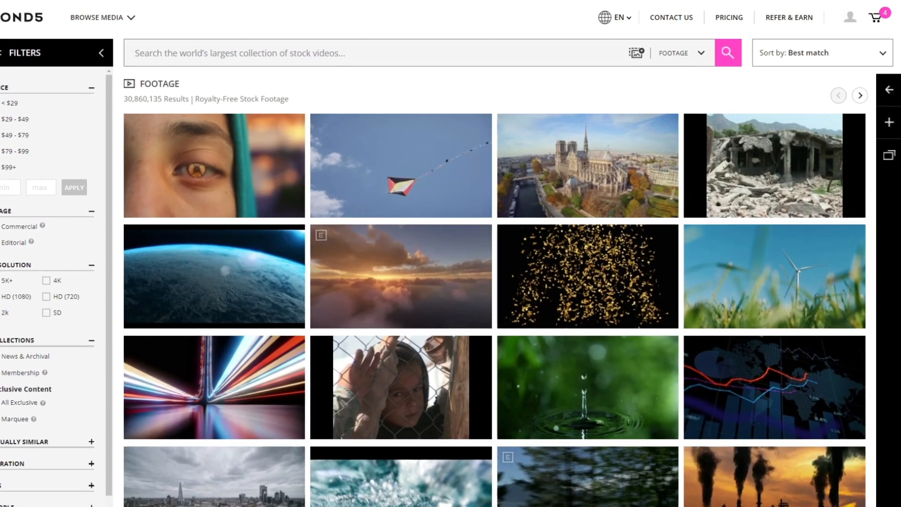
- Name the new collection 'Proj…' and save it
text(Proje)
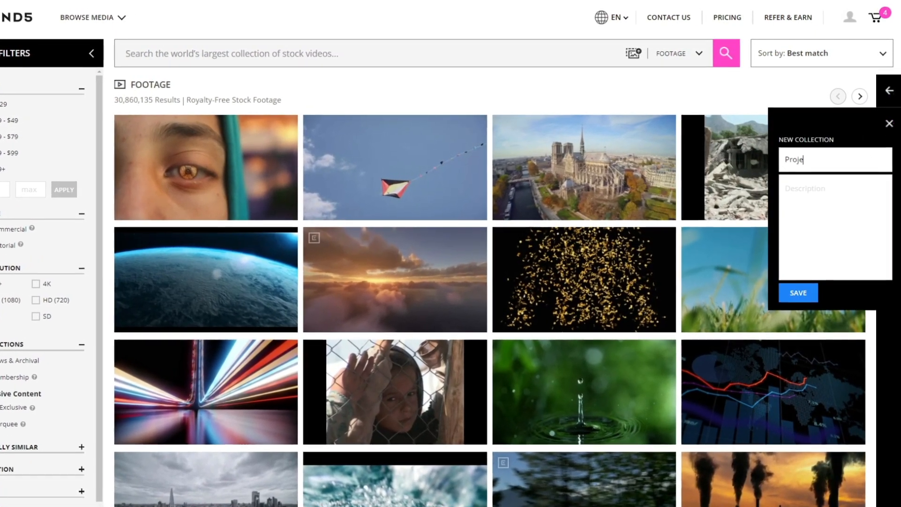
click(798, 292)
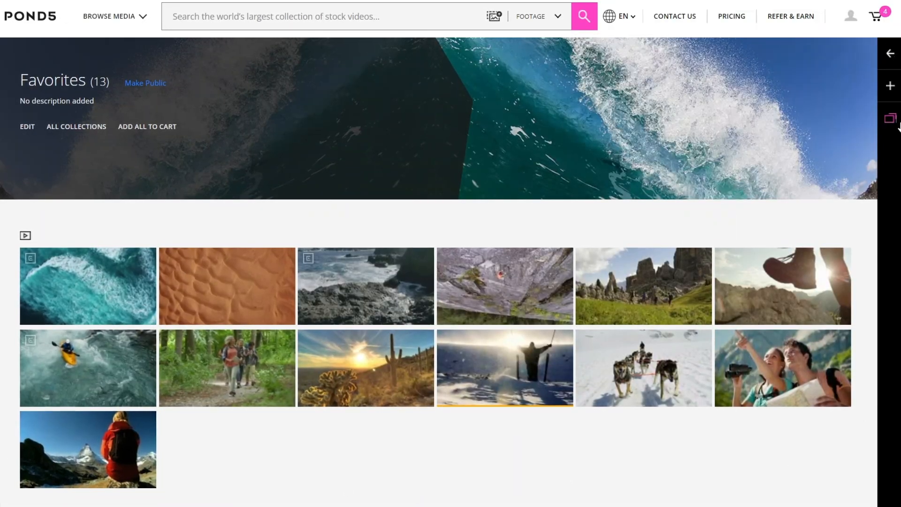
- Add the desert cactus sunset and Tidal Waves Rolling In The Ocean clips to Project 2
click(890, 118)
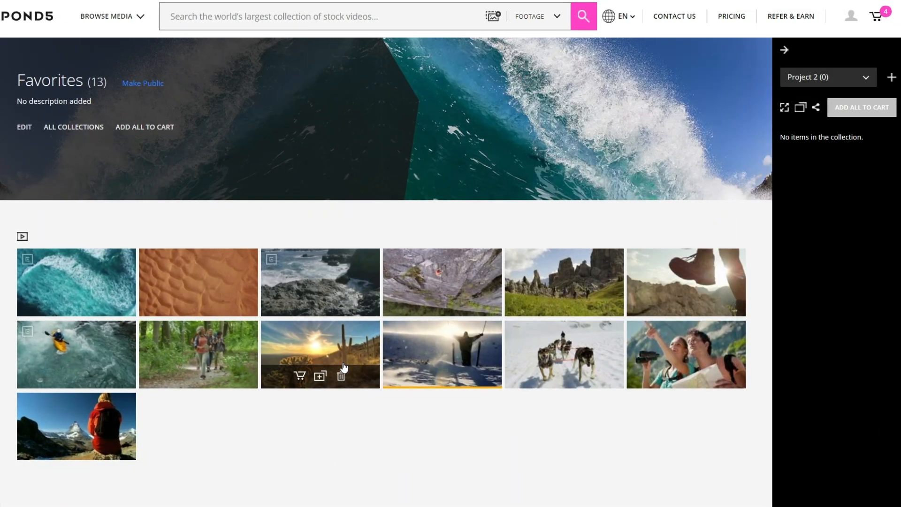
click(321, 376)
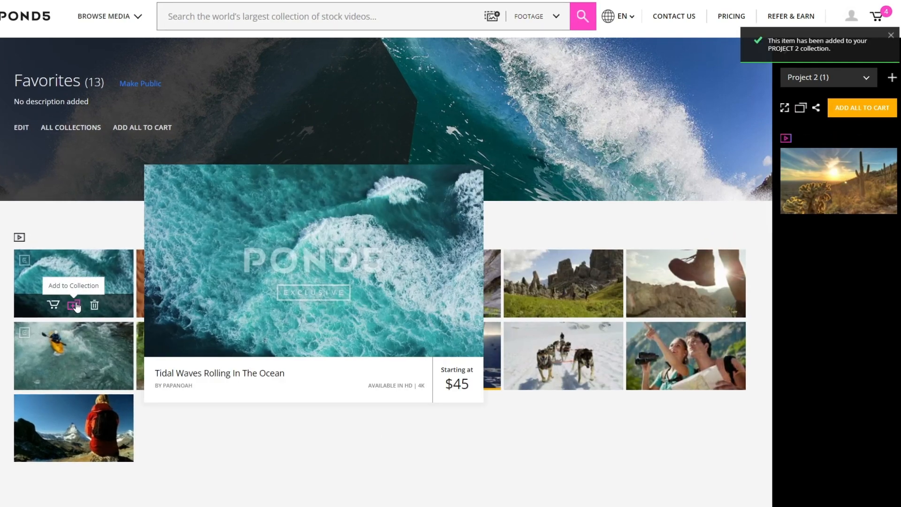
click(75, 305)
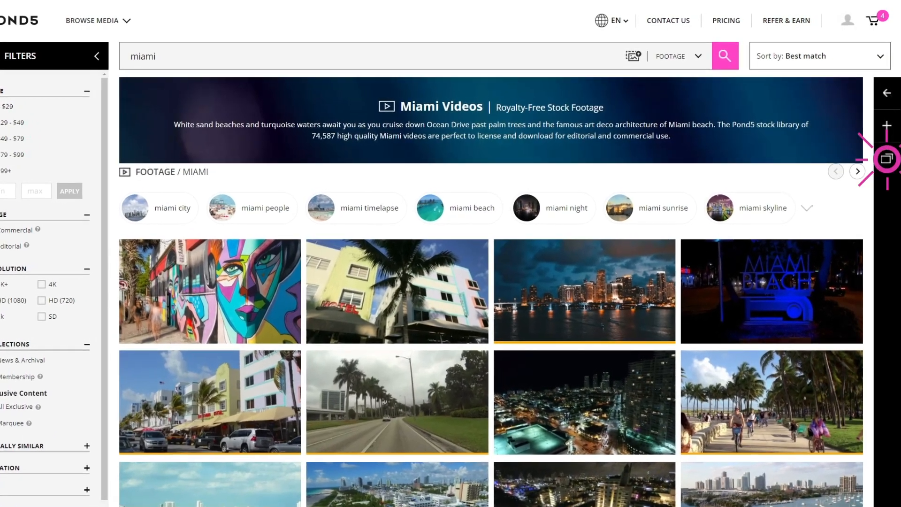
- Switch the sidebar from Project 3 to Project 2 and add the Miami Beach night aerial
click(886, 159)
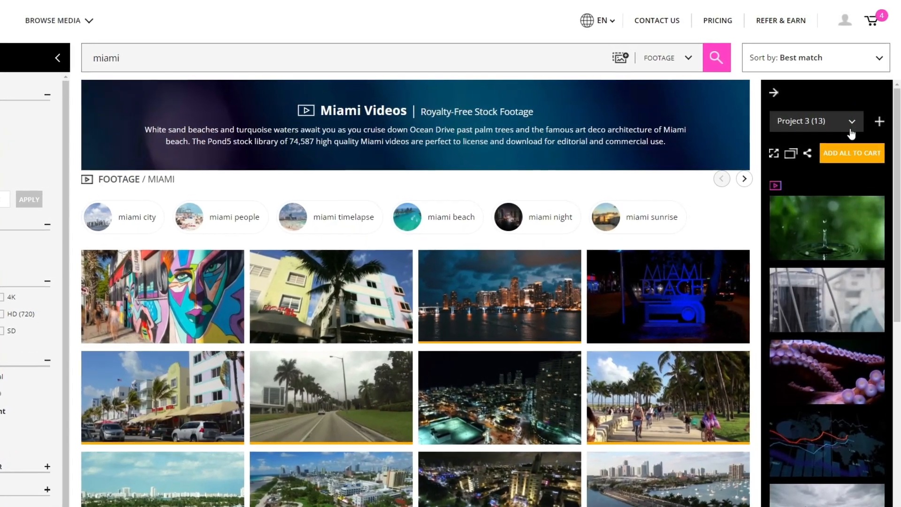
click(811, 121)
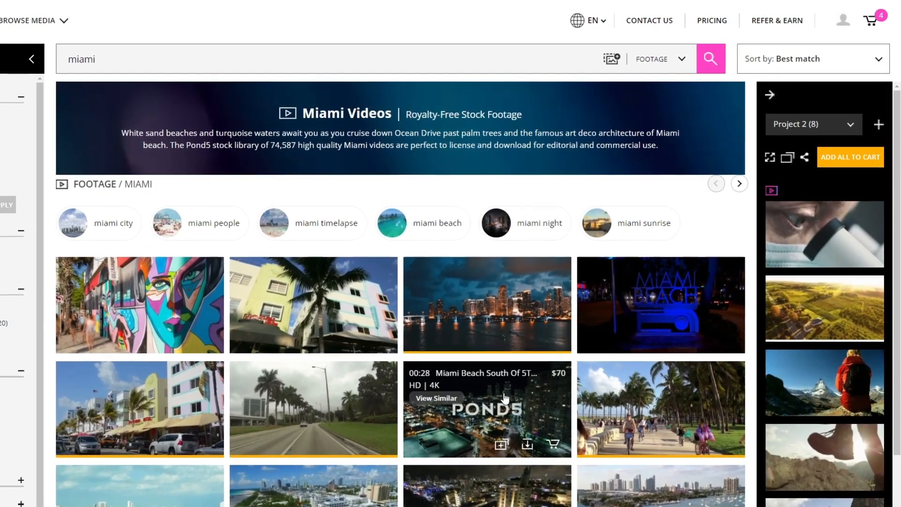
click(501, 445)
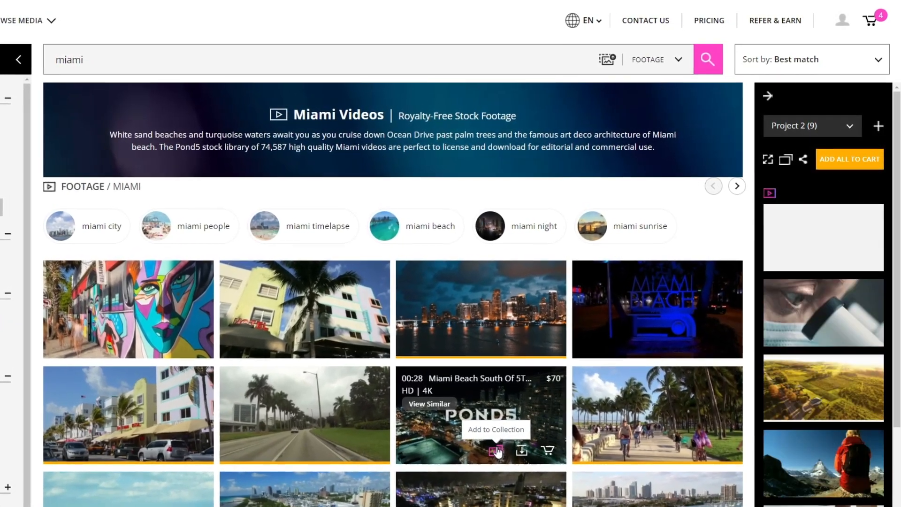
click(495, 451)
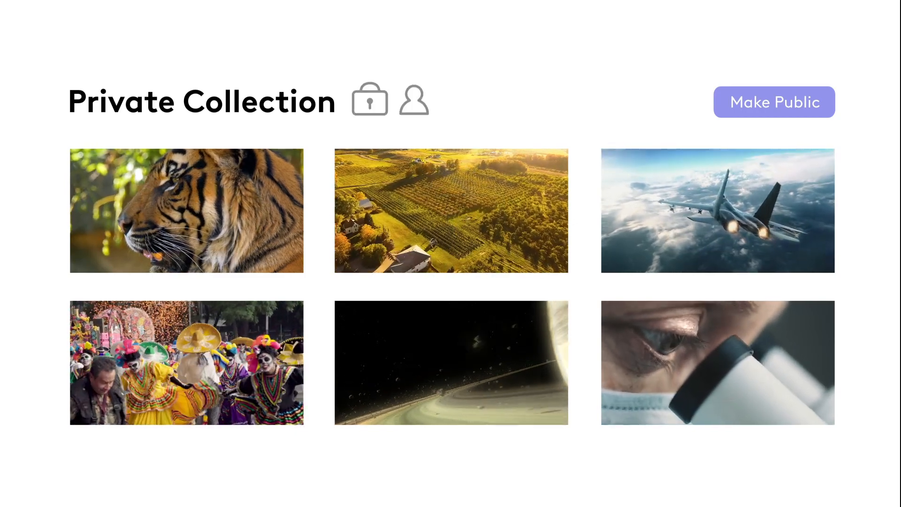
- Make the six-clip collection public and show its Facebook, Twitter and Instagram sharing options
click(774, 102)
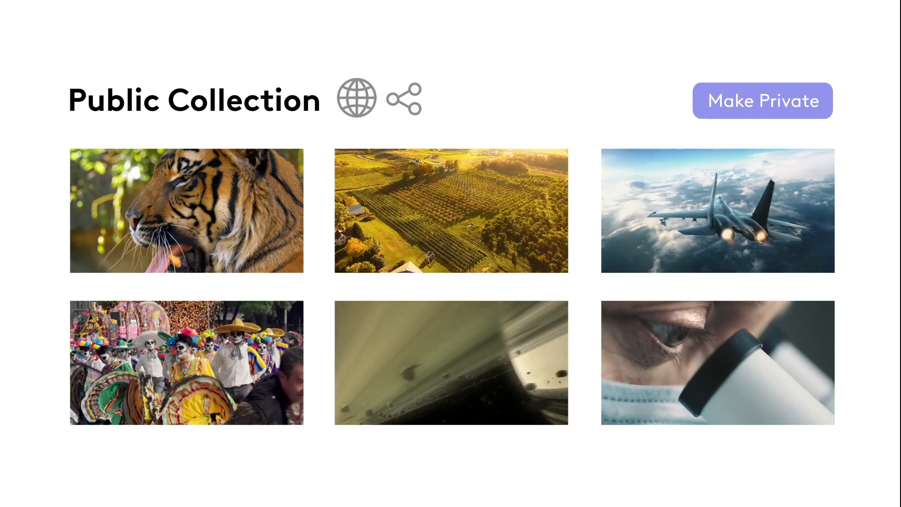
click(356, 98)
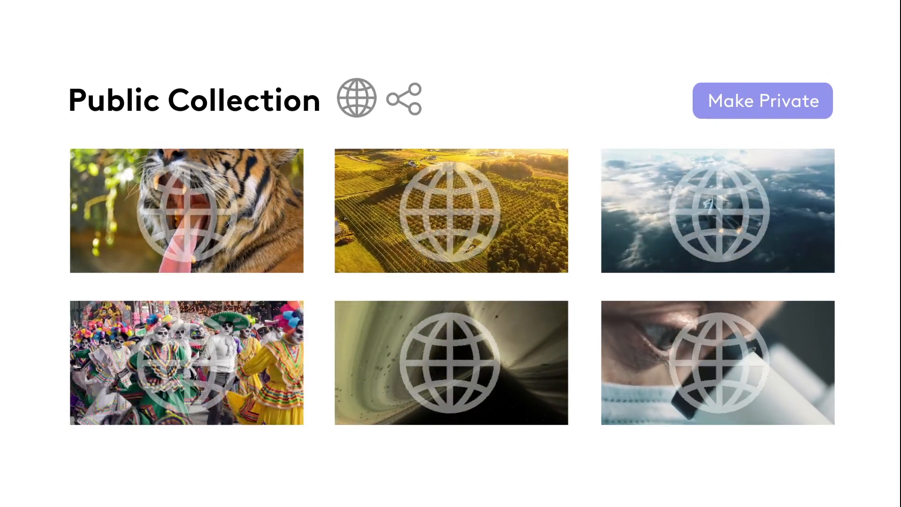
click(403, 99)
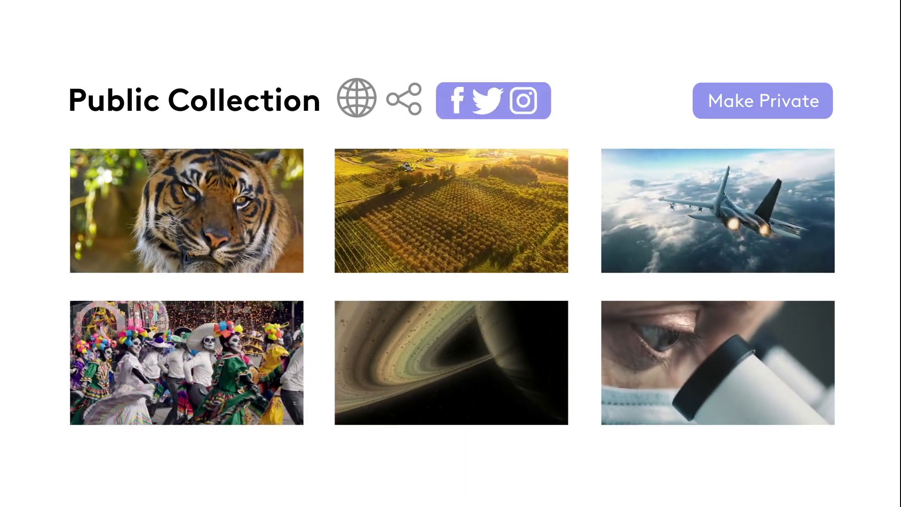